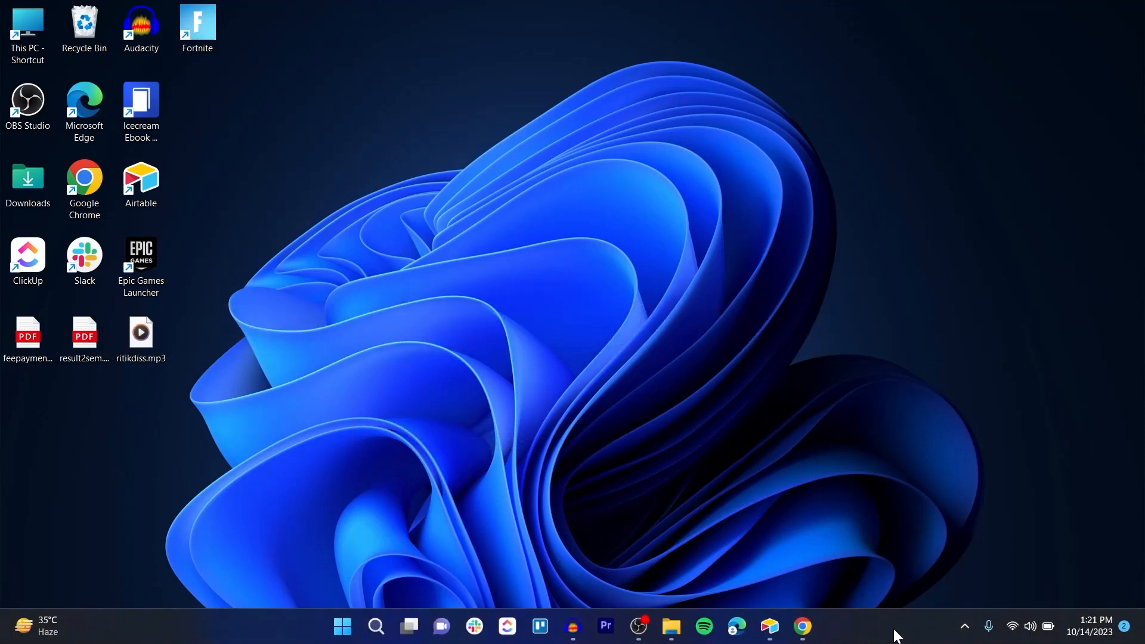
Launch Airtable and open the Marketing Campaign Tracking base to its Campaigns table.
left_click(769, 632)
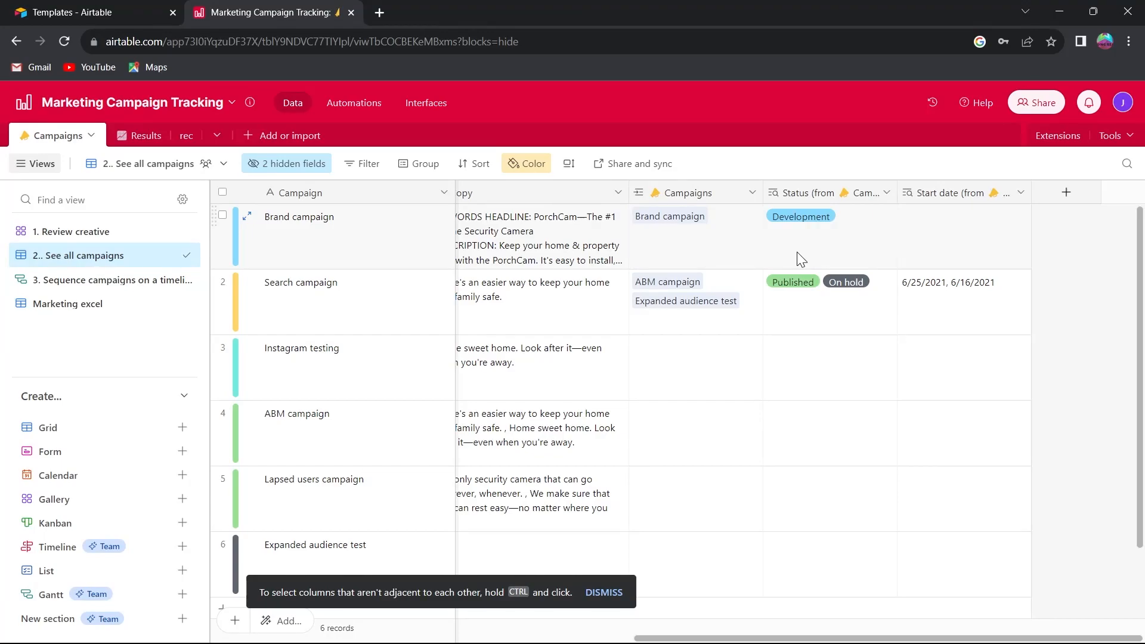
mouse_move(301, 255)
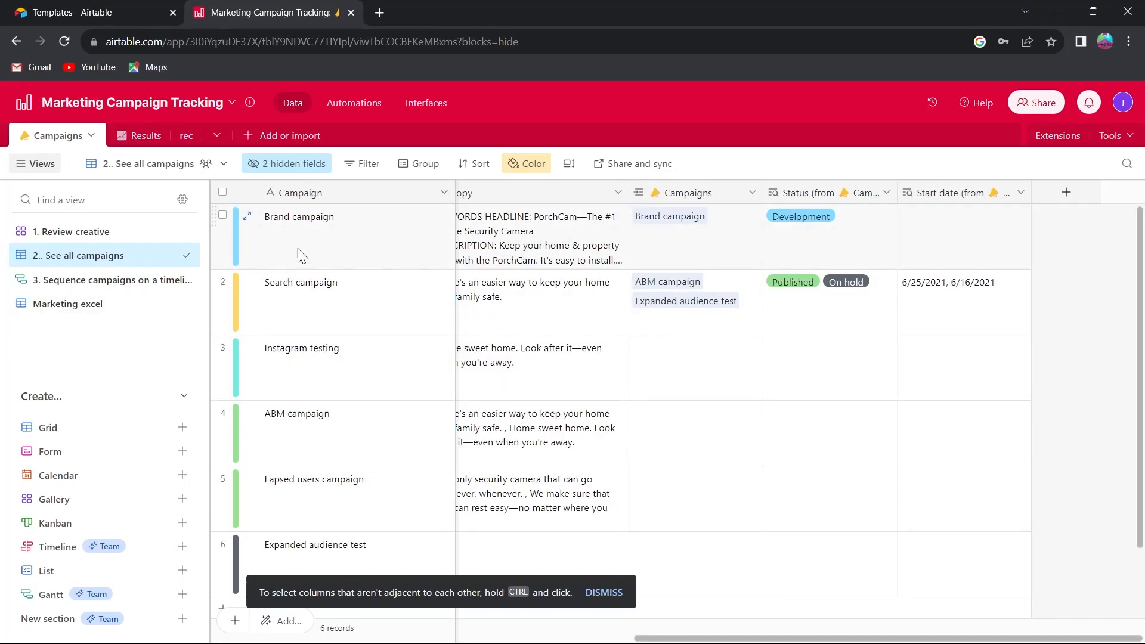
left_click(59, 136)
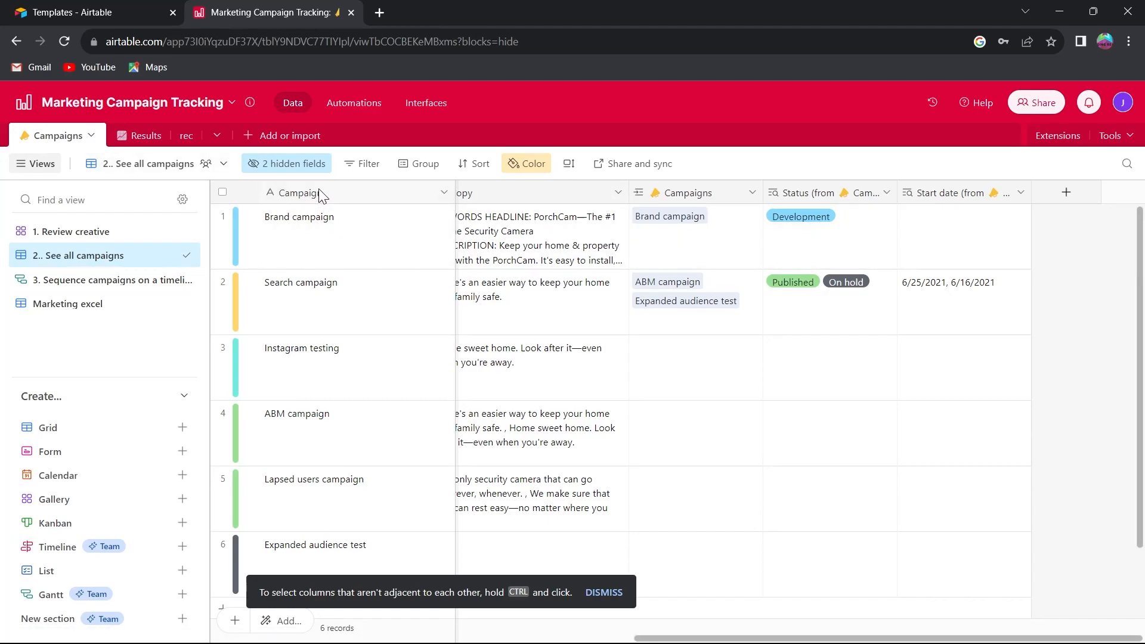
Choose Change primary field from the Campaign column's options menu.
left_click(295, 192)
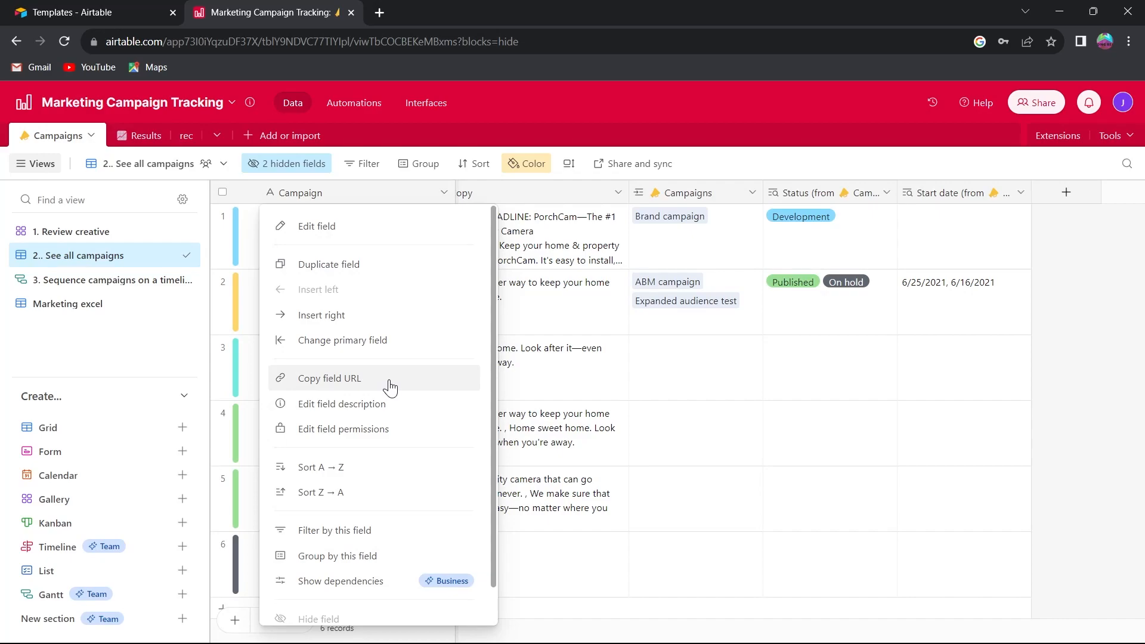
mouse_move(344, 369)
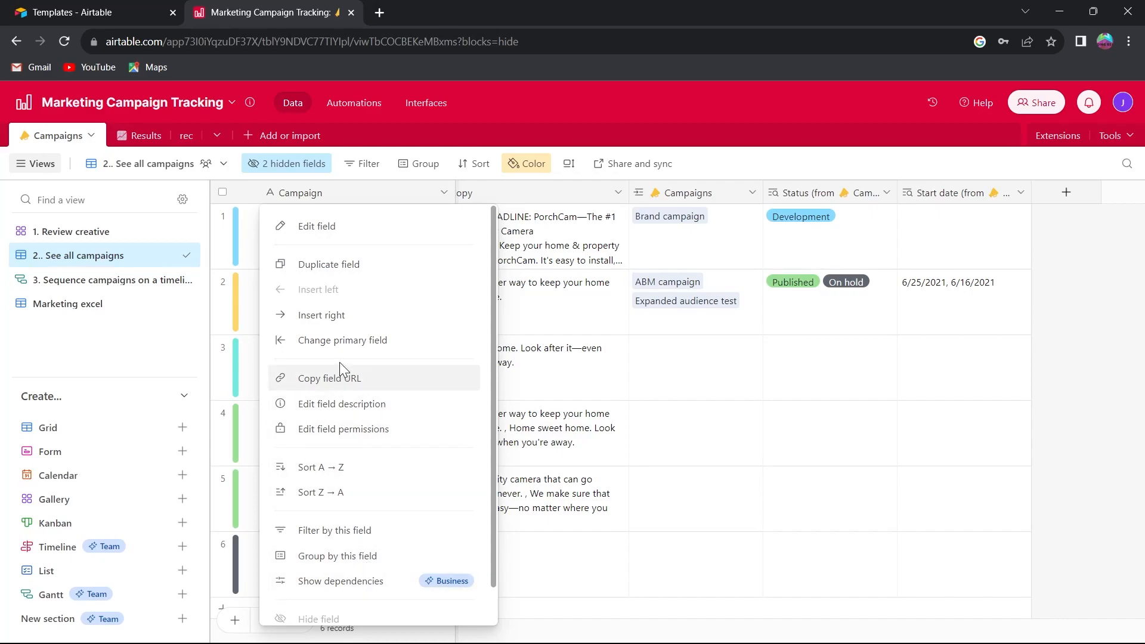
mouse_move(364, 344)
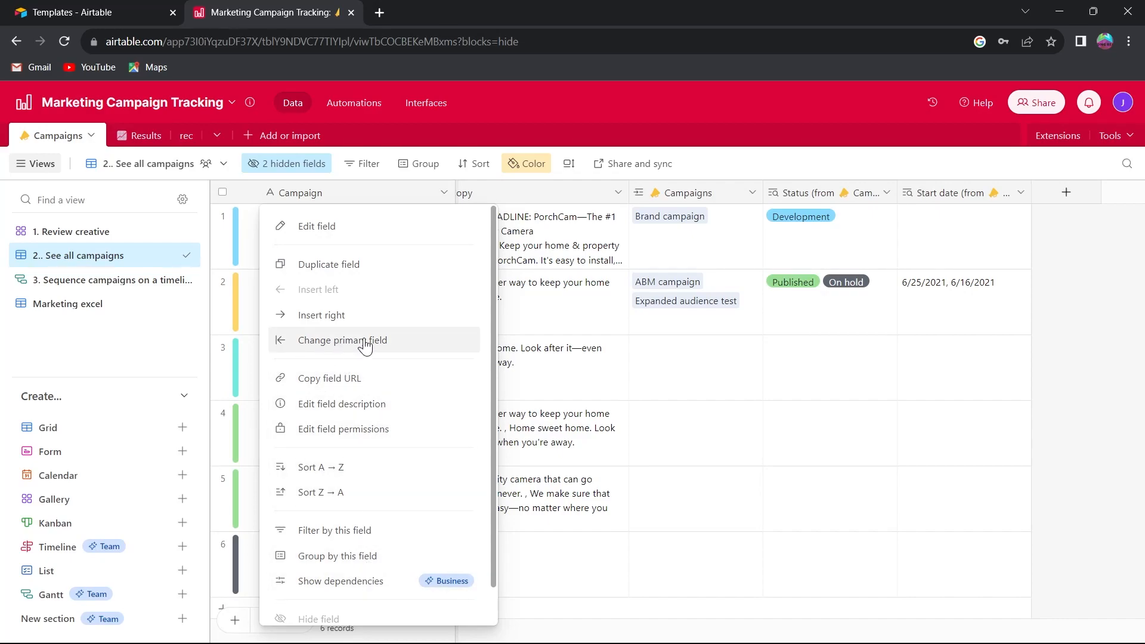
left_click(341, 339)
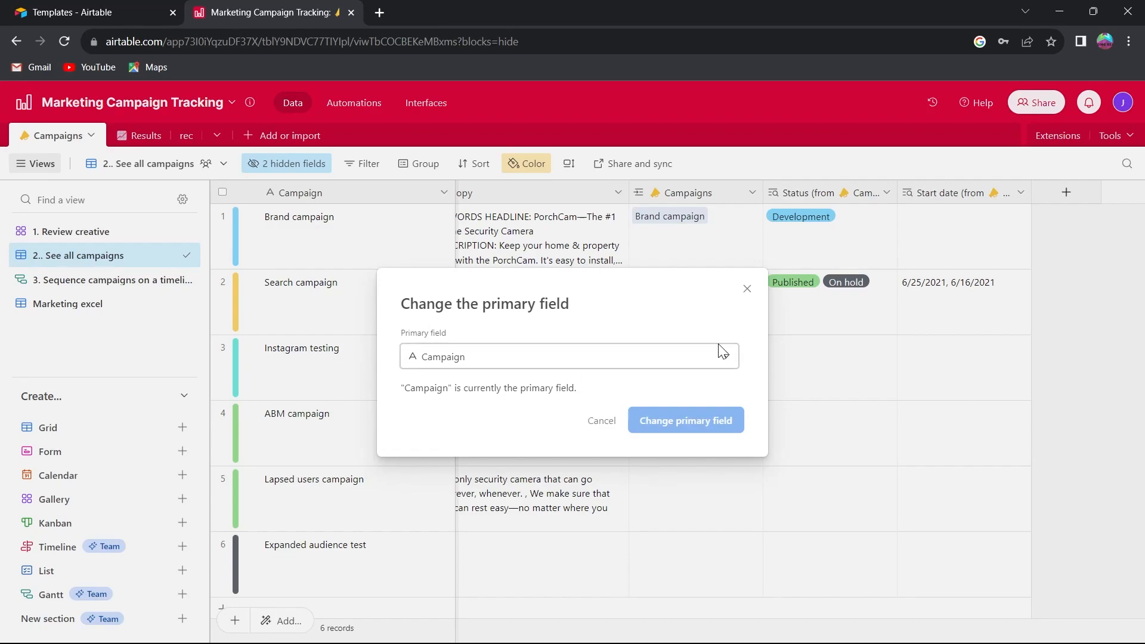
Browse the Primary field dropdown and select Goal as the new primary field.
left_click(569, 357)
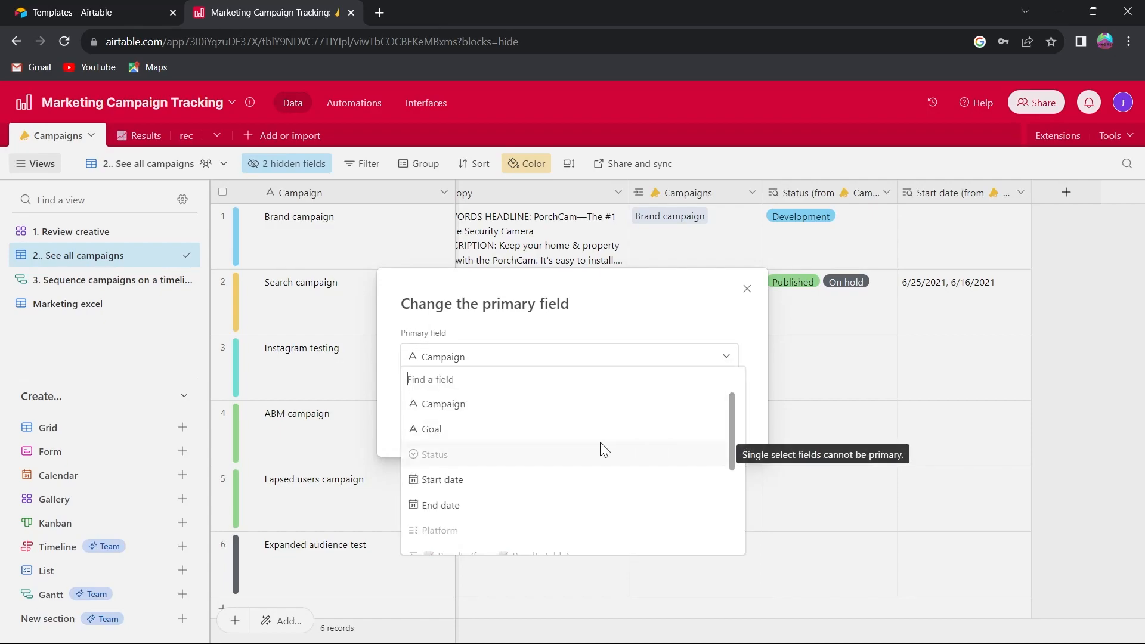
scroll("down", 3)
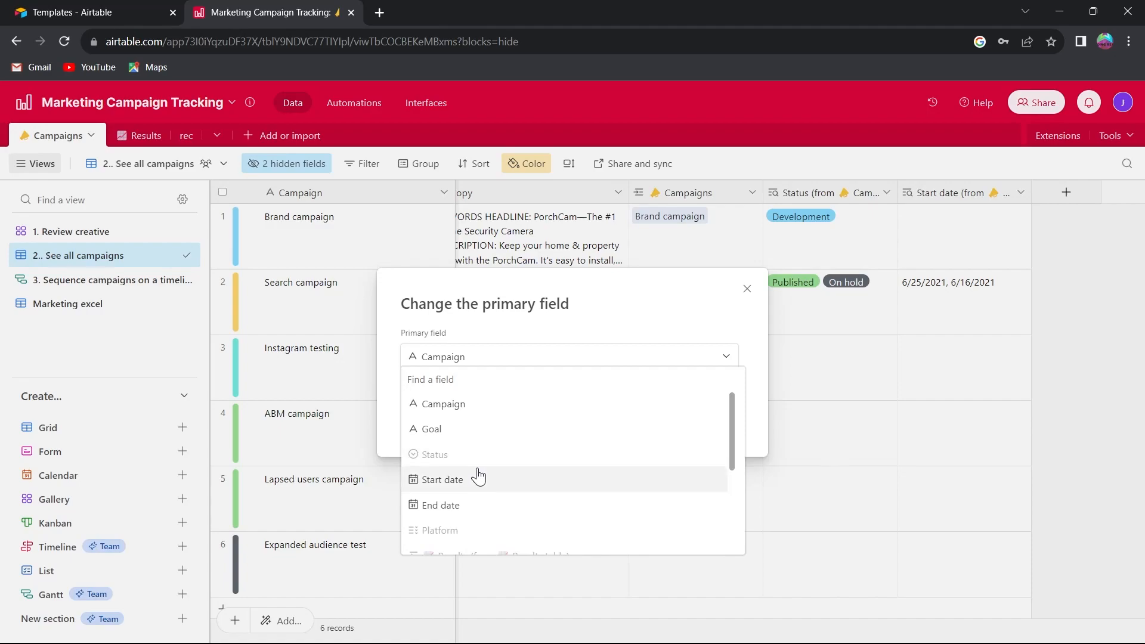
scroll("down", 3)
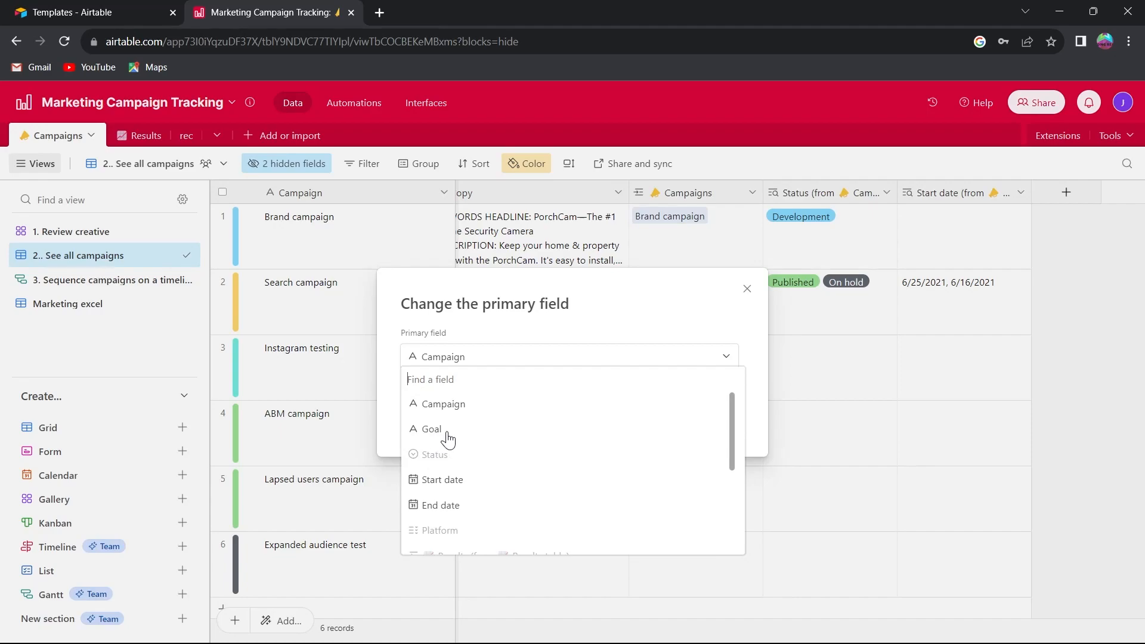
mouse_move(448, 435)
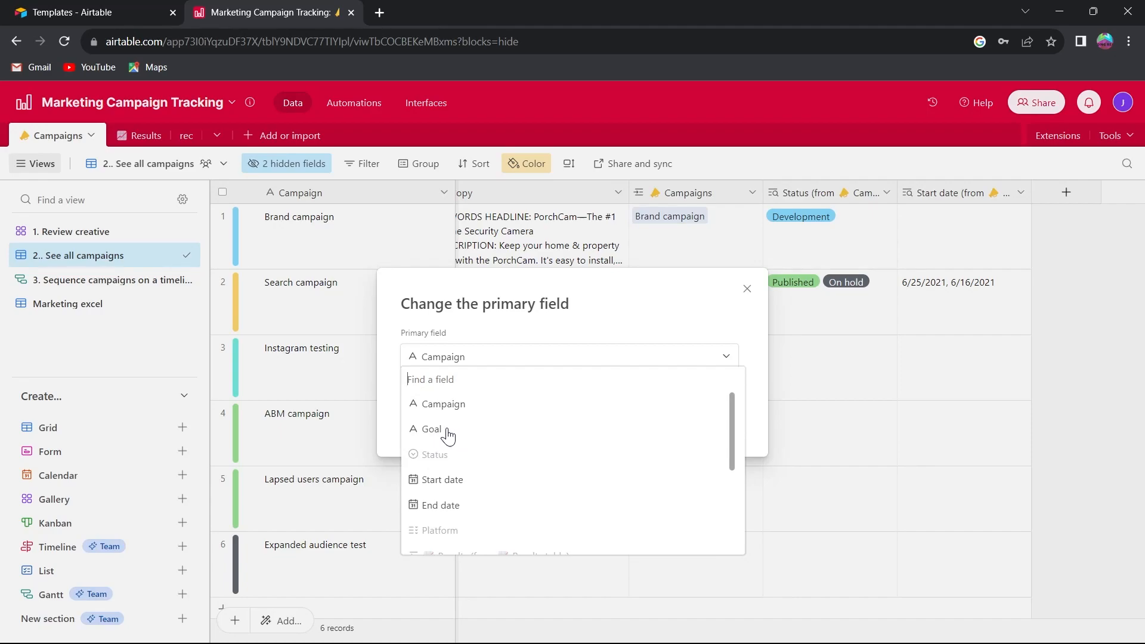
left_click(433, 429)
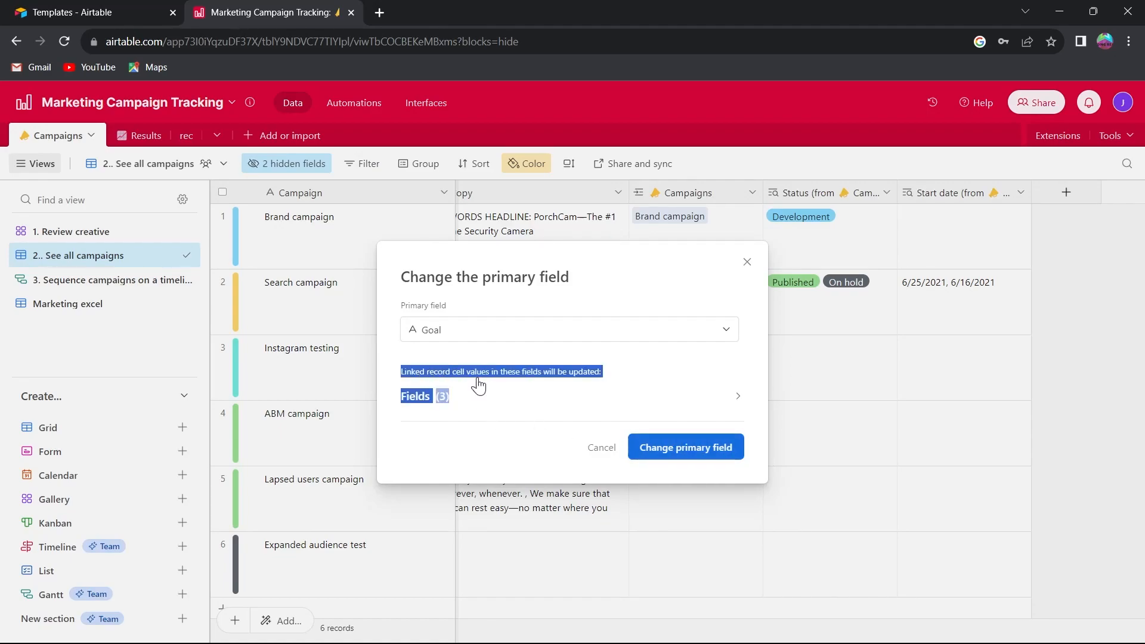
mouse_move(622, 375)
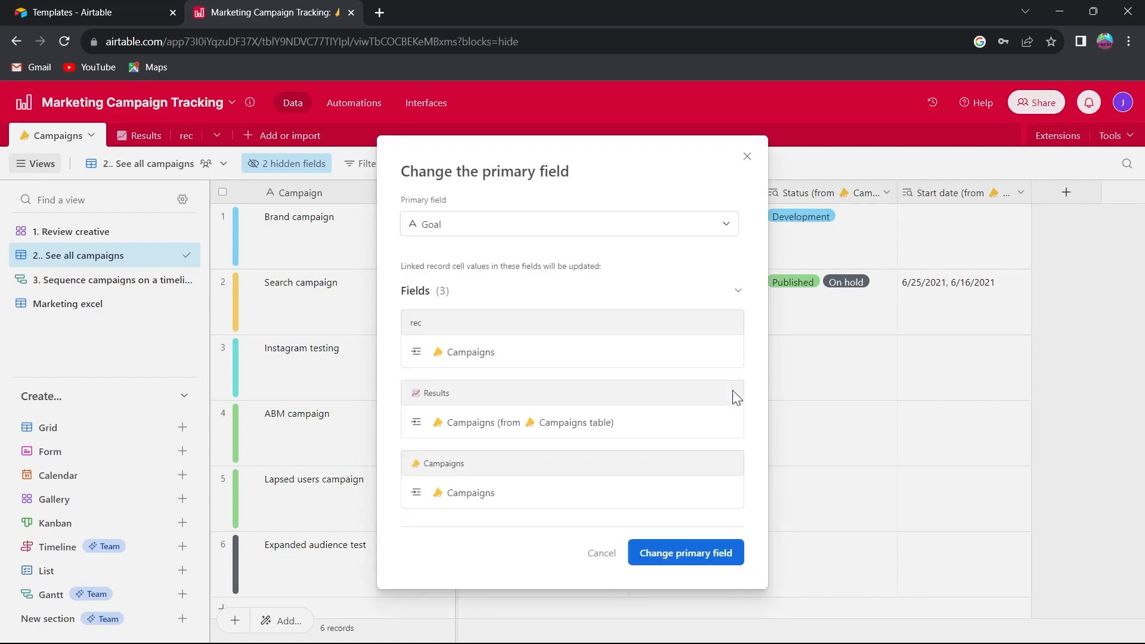
mouse_move(537, 325)
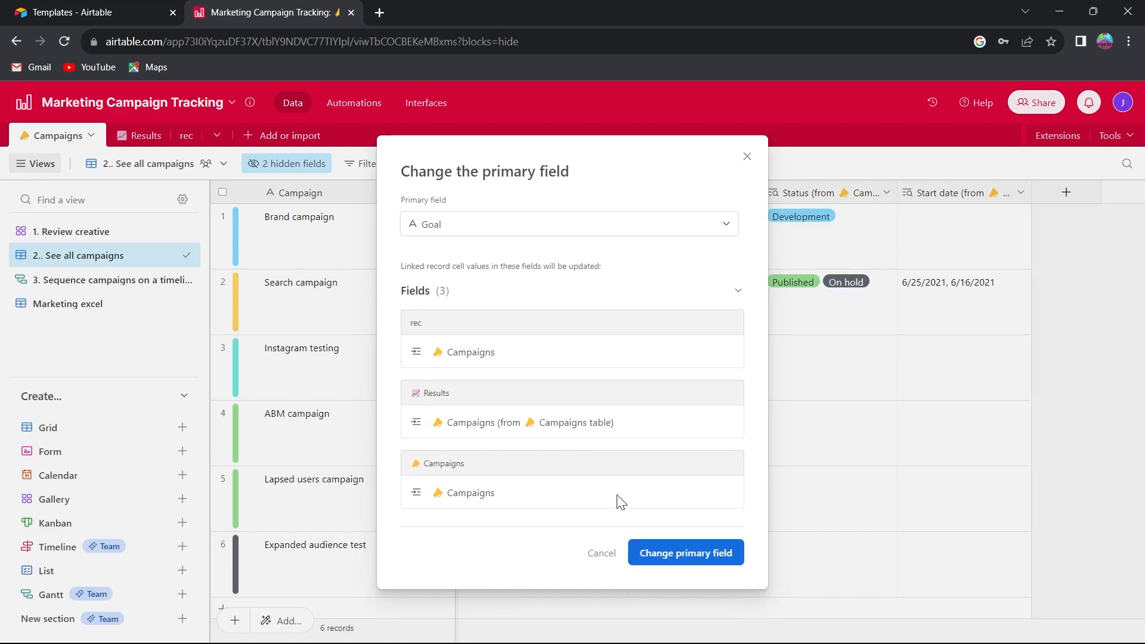
mouse_move(701, 546)
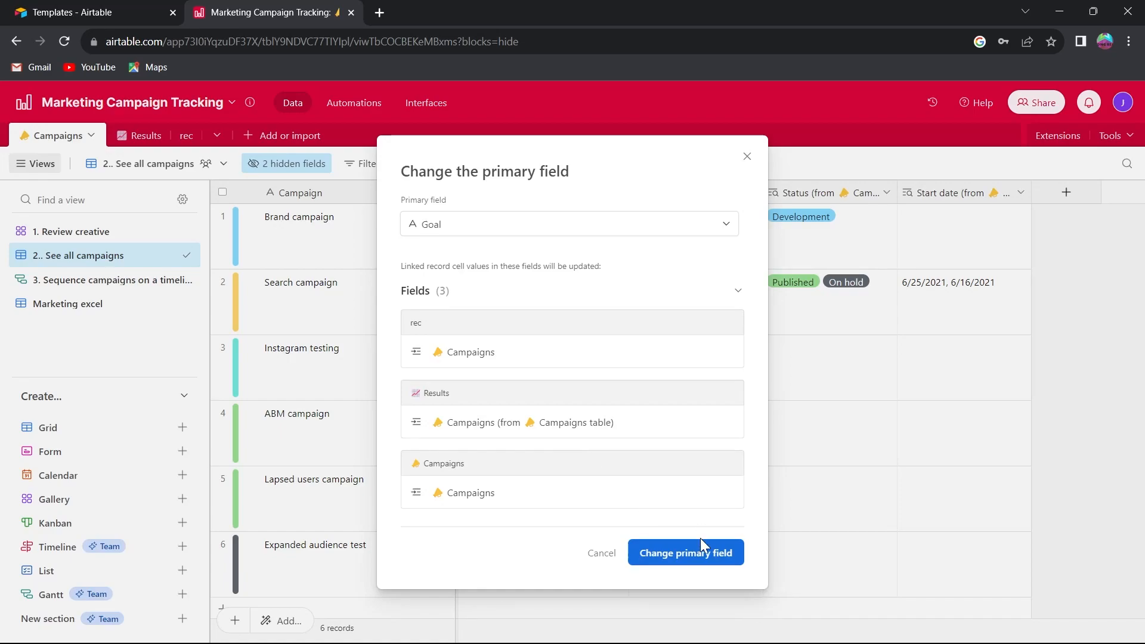
Collapse the three affected linked fields and confirm Goal as primary field.
left_click(737, 290)
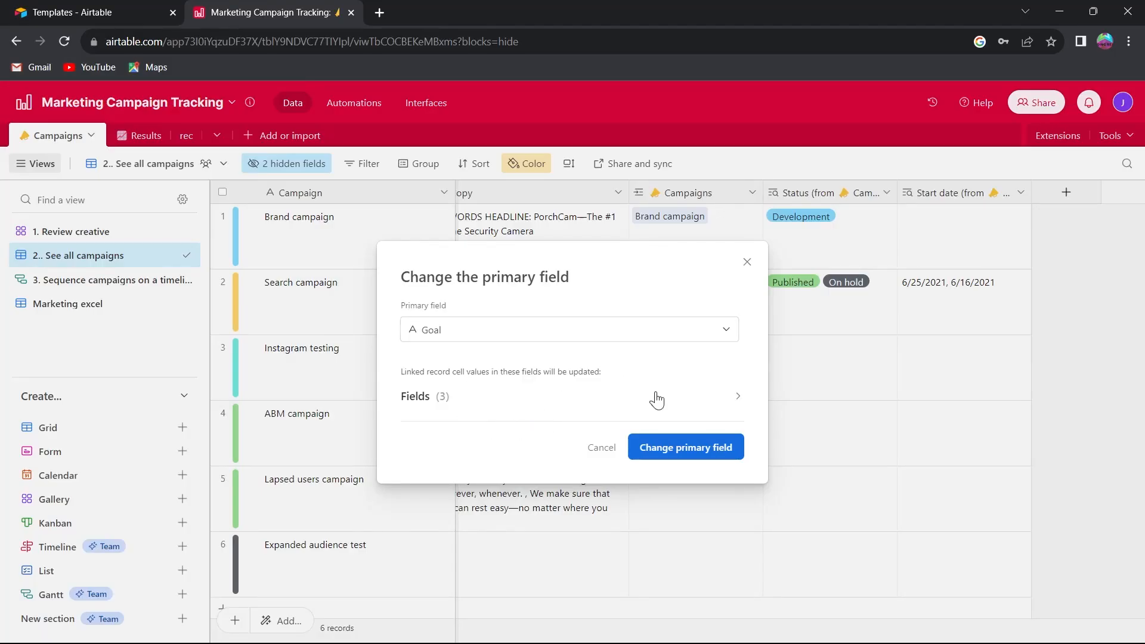
left_click(684, 446)
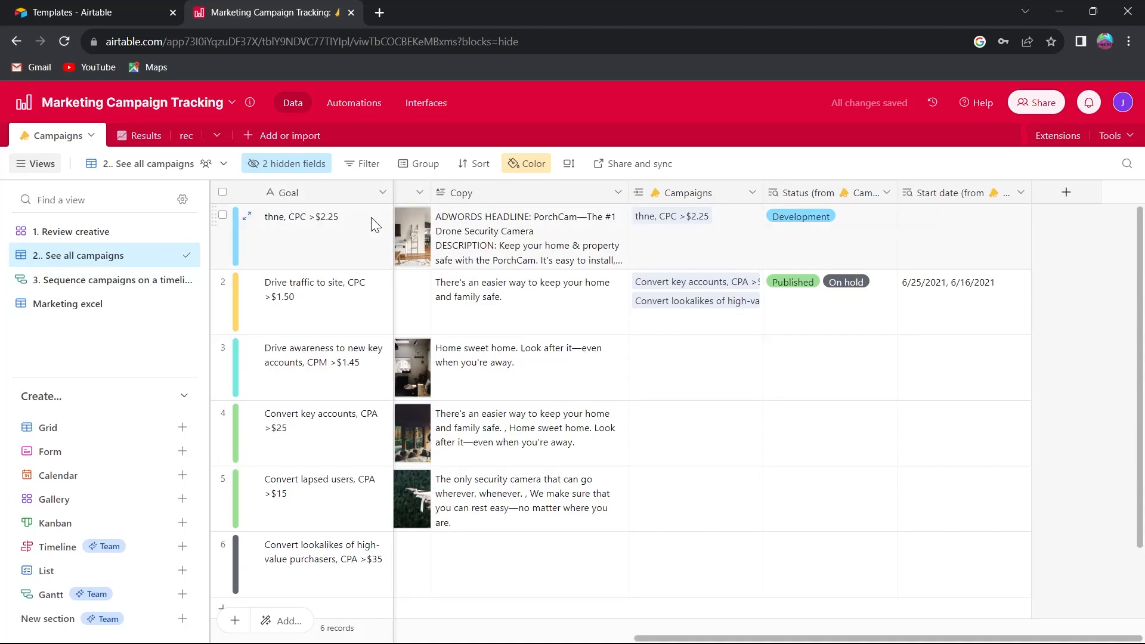
Switch to the rec table, where a stray new field 'gnggr' gets typed.
scroll("right", 3)
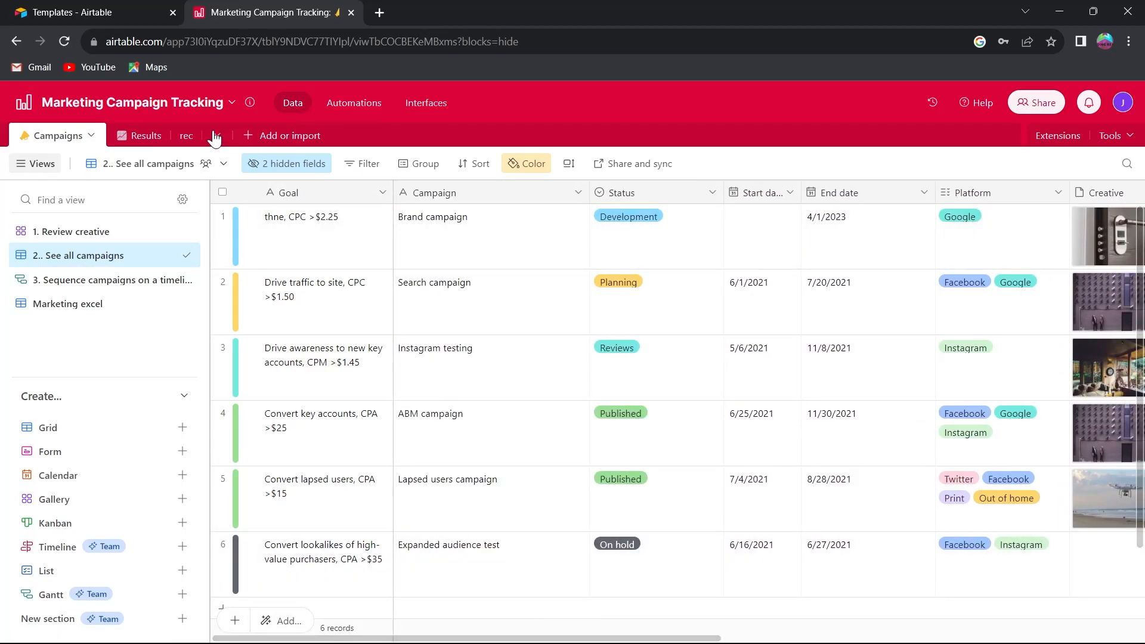
left_click(168, 135)
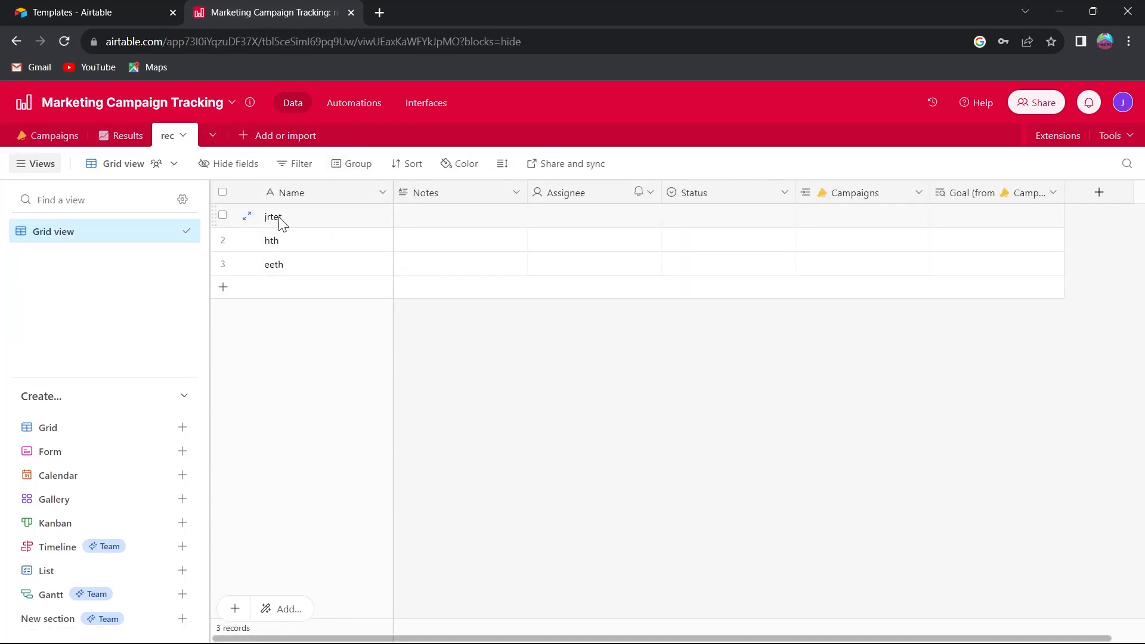
type("gnggr")
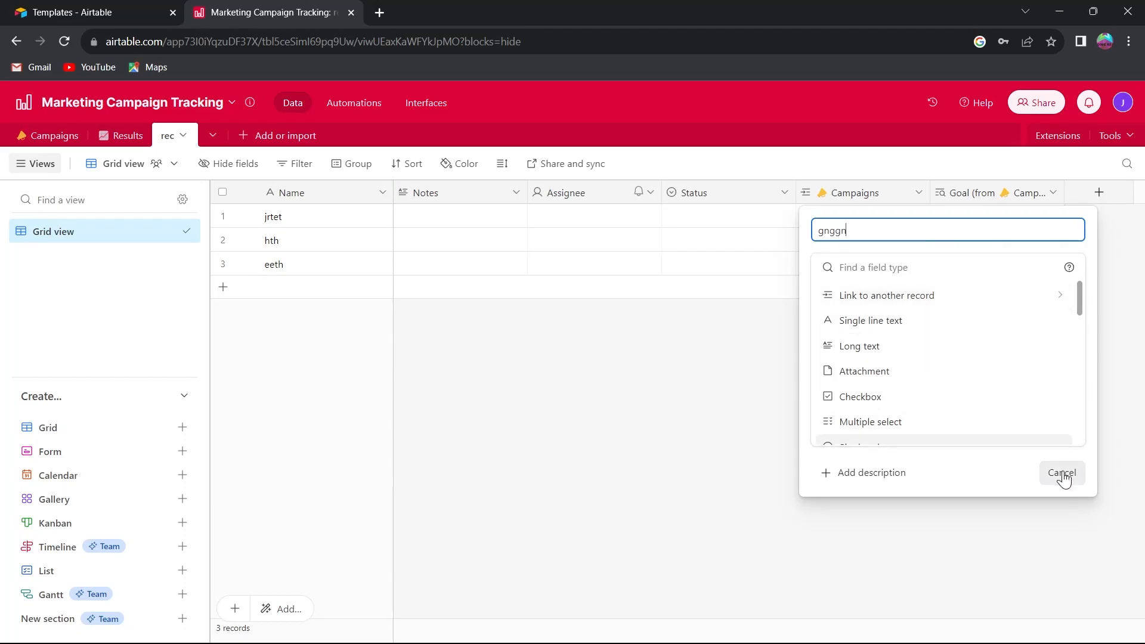
Cancel the accidental new field and open the Name field's options.
left_click(1061, 472)
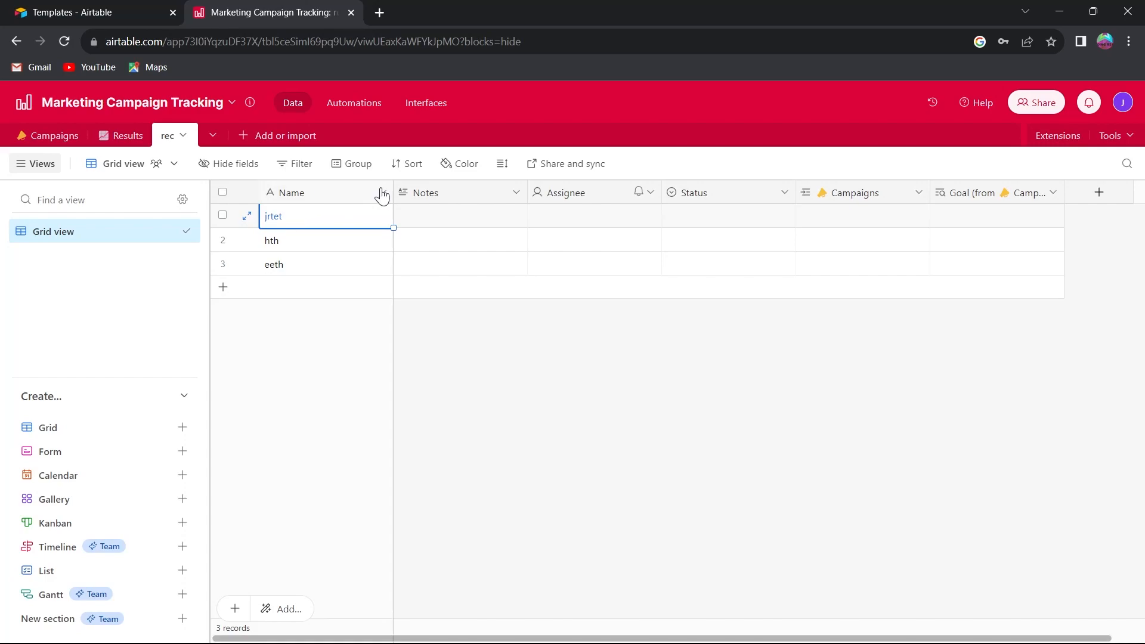
left_click(381, 192)
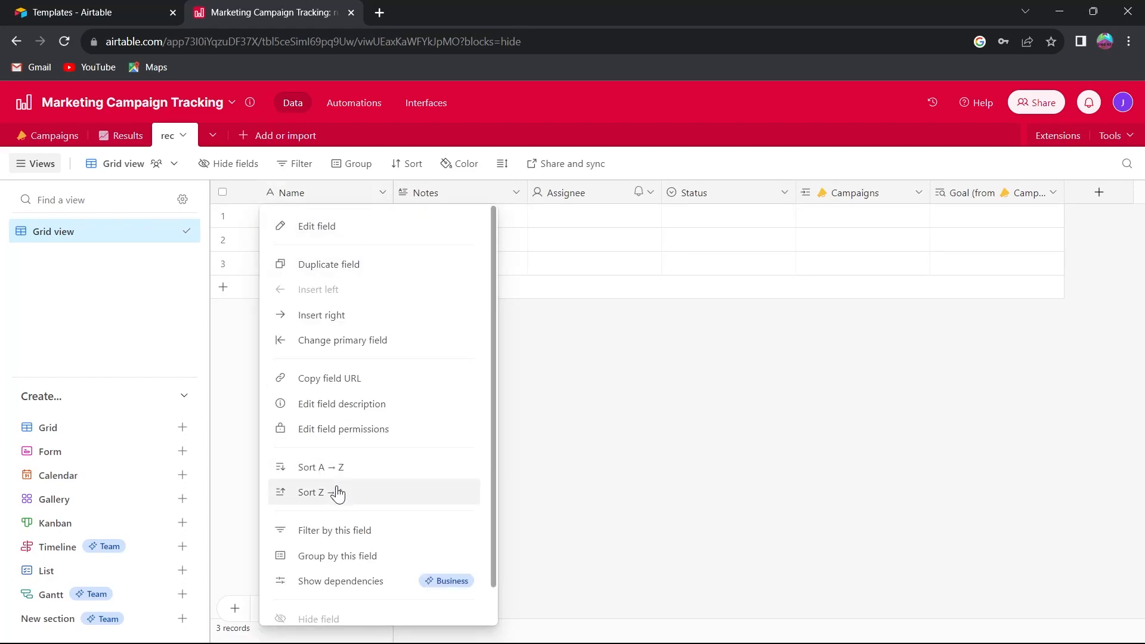
Change the rec table's primary field to Notes and decline Chrome's password update.
left_click(341, 339)
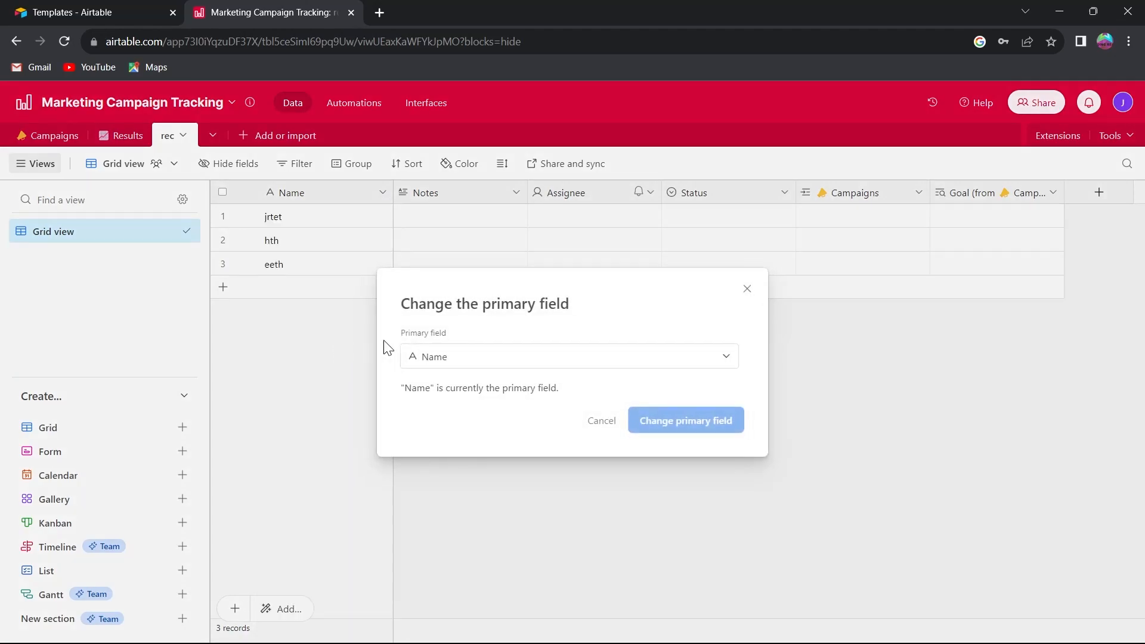
left_click(569, 357)
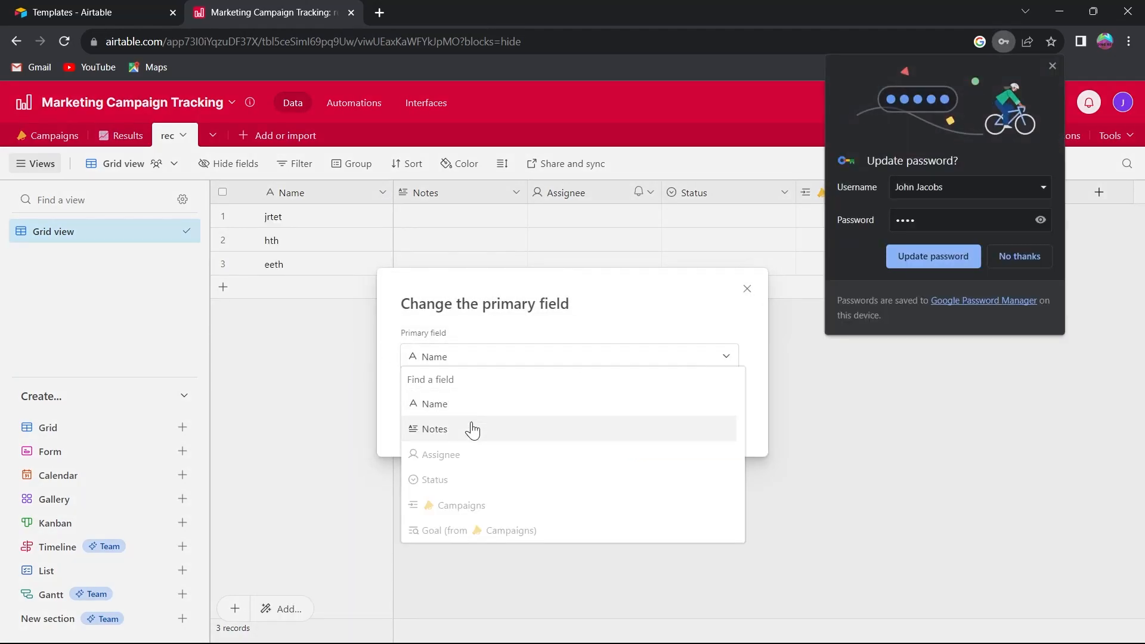
left_click(434, 428)
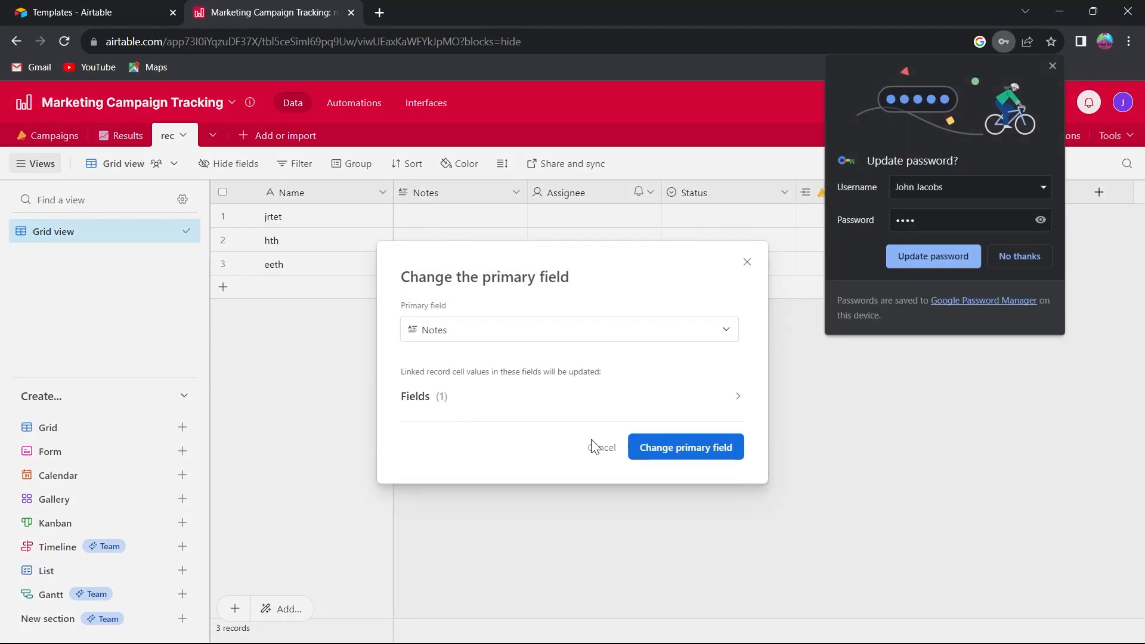
left_click(684, 447)
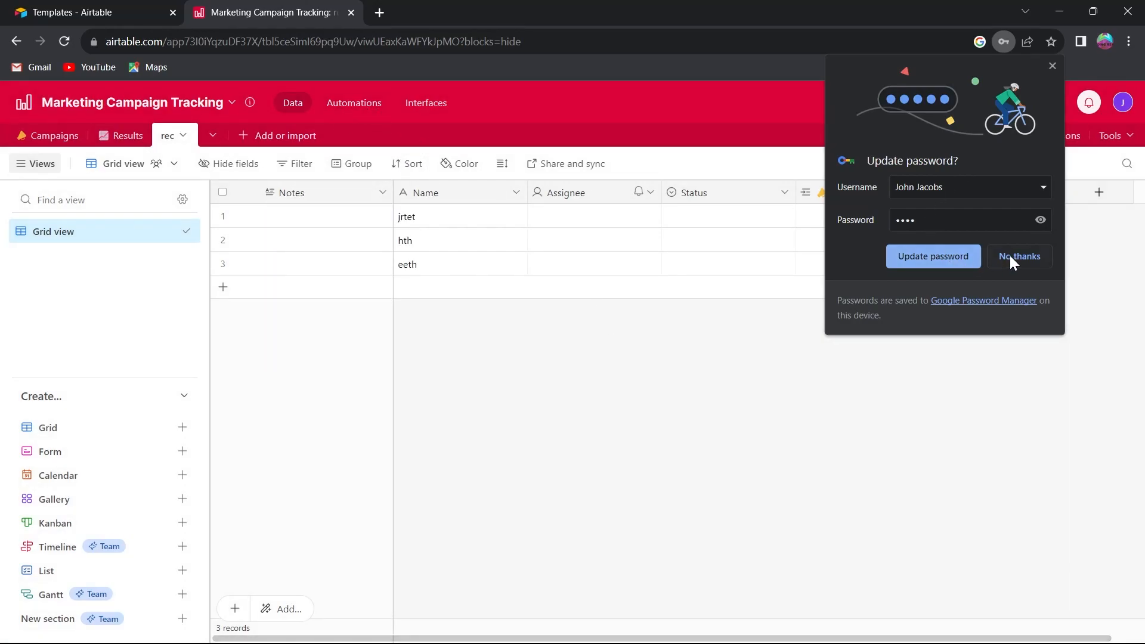
left_click(1018, 256)
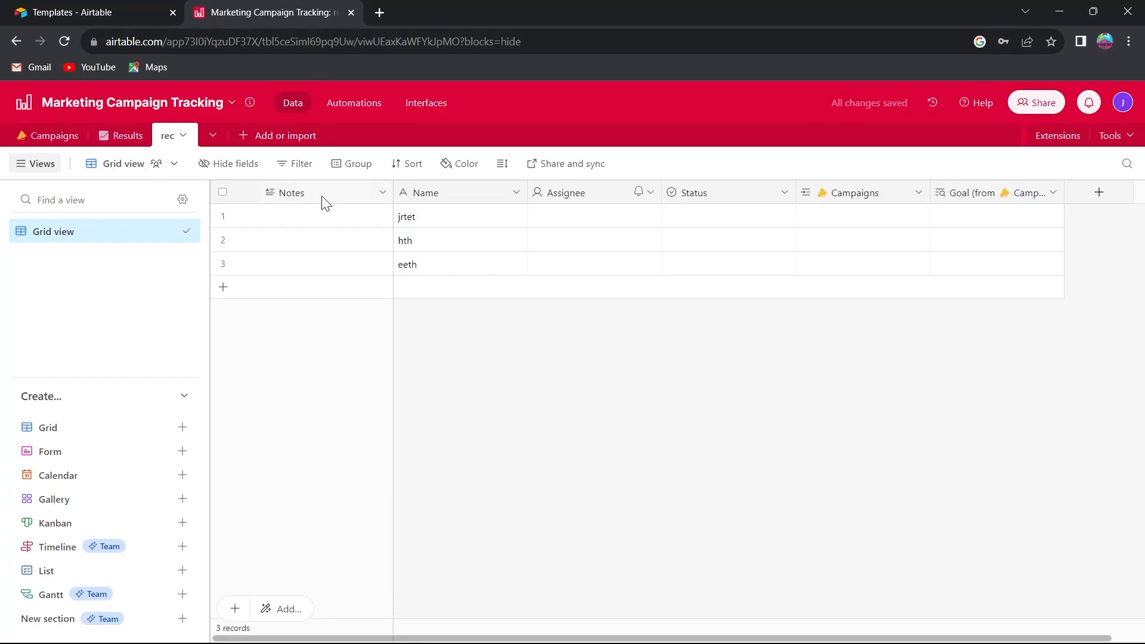
mouse_move(348, 193)
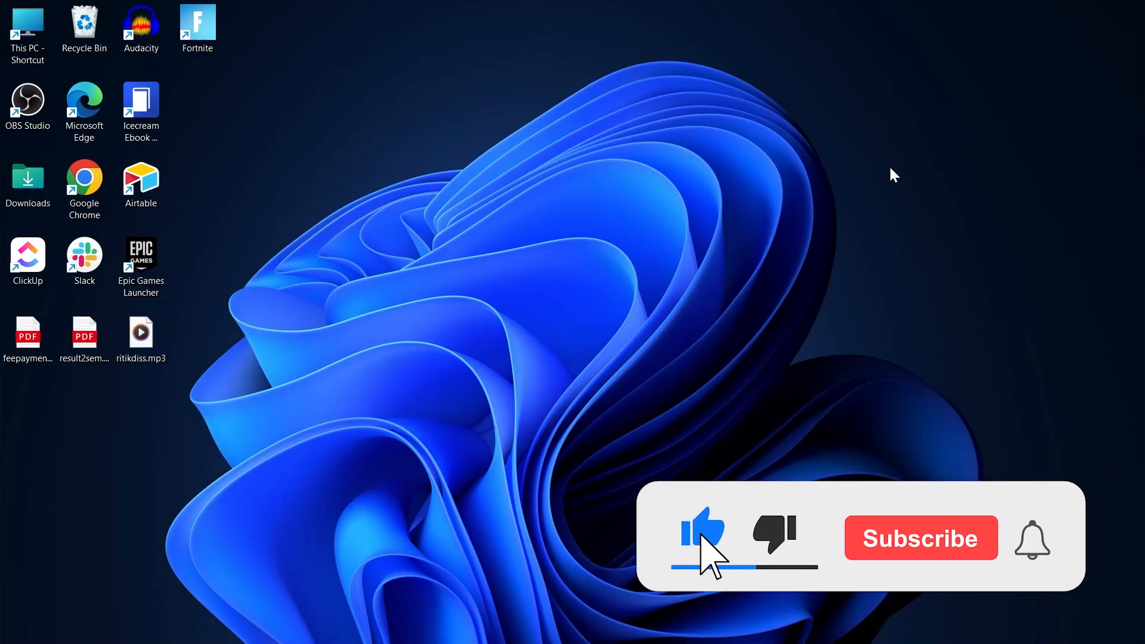
Close Chrome to return to the Windows desktop.
left_click(919, 537)
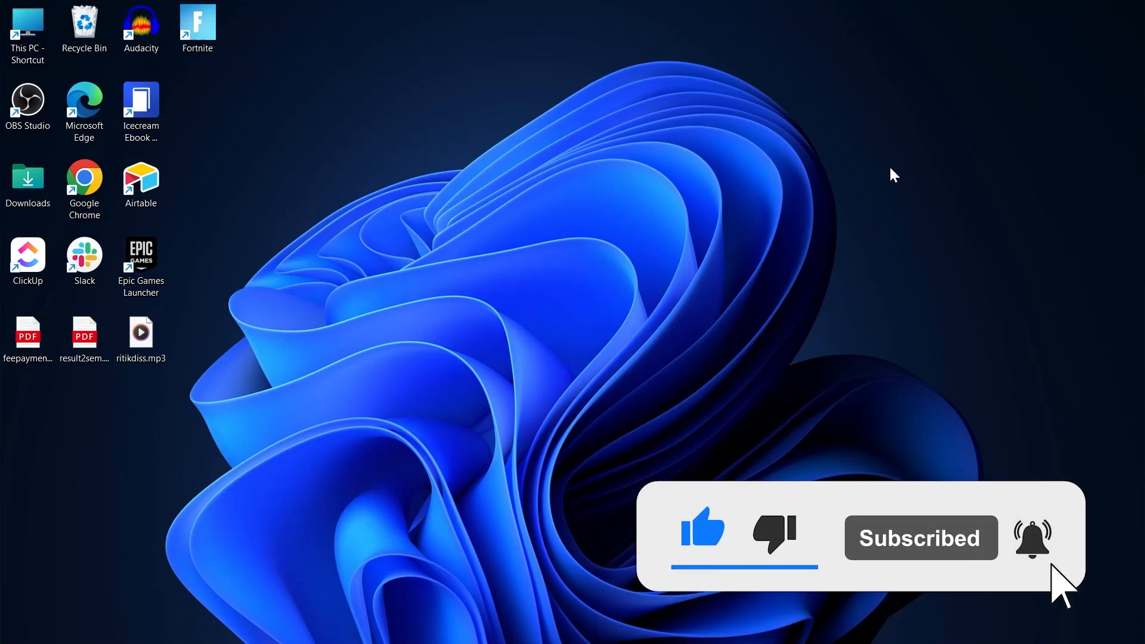